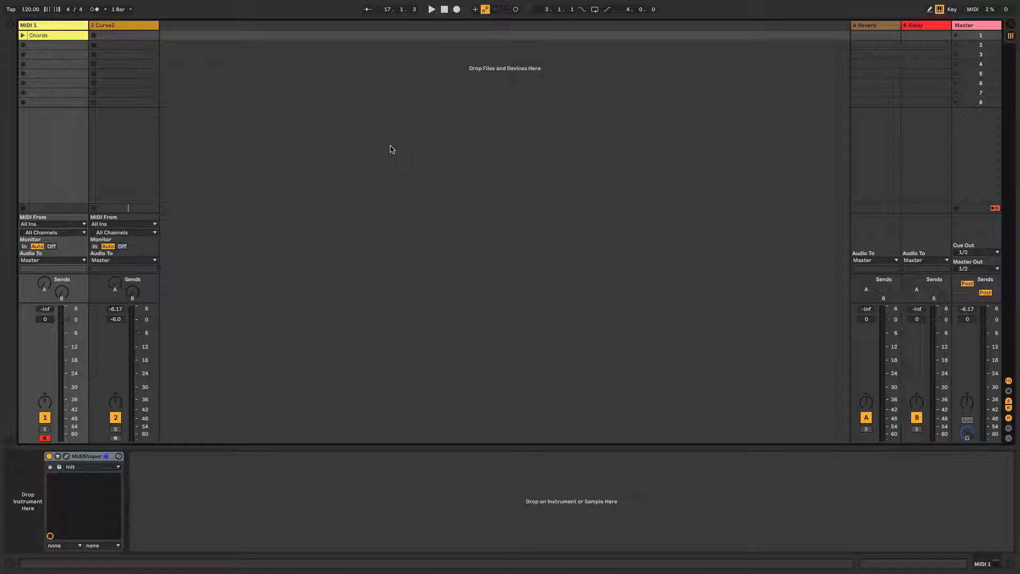
# Step: Open MidiShaper's editor on MIDI 1, then select the Curve2 track for its synth
pyautogui.click(56, 25)
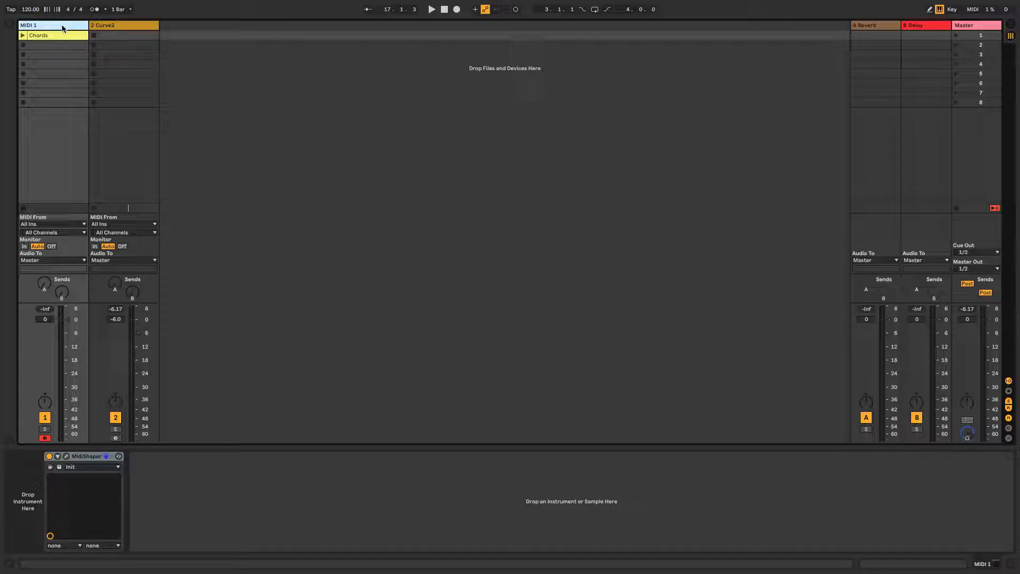
pyautogui.click(65, 456)
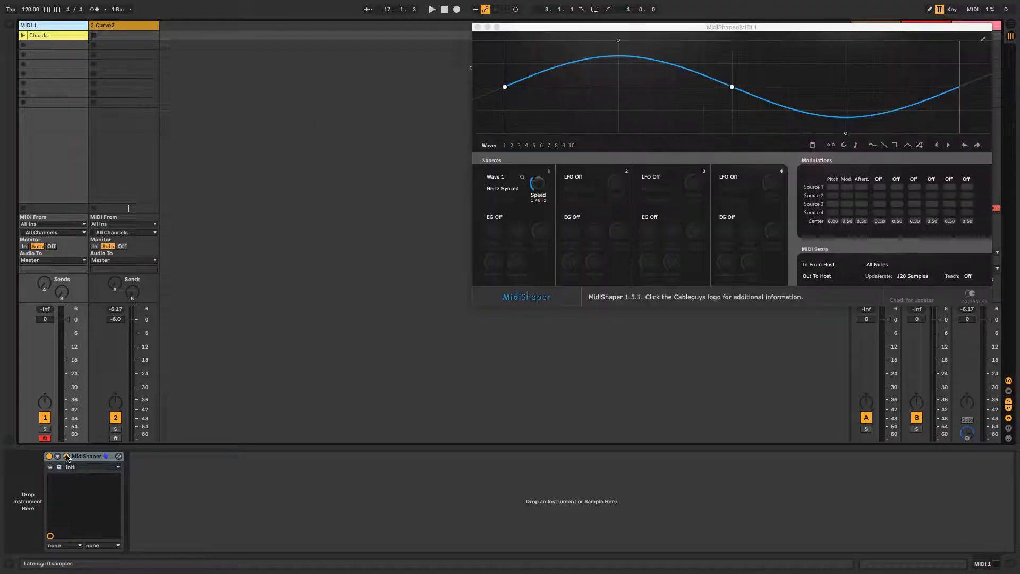
pyautogui.click(122, 25)
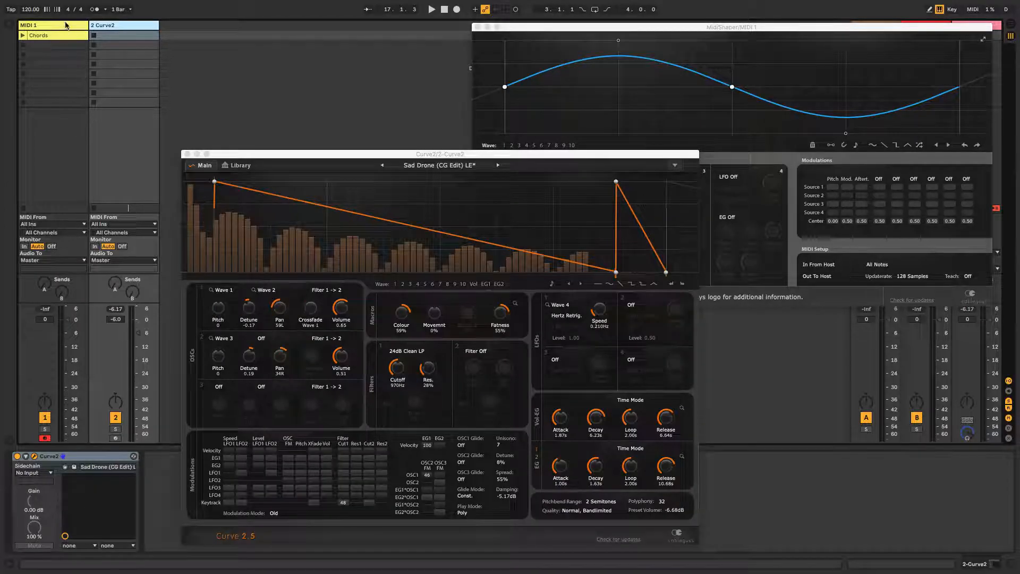
# Step: Route Curve2's MIDI From to MIDI 1 via MidiShaper, with monitoring set to In
pyautogui.click(114, 26)
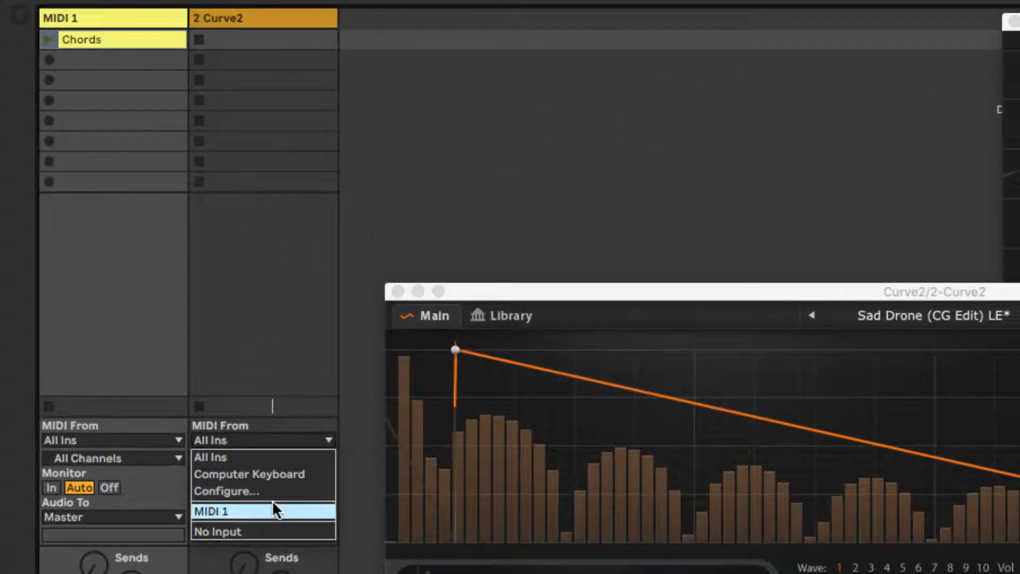
pyautogui.click(211, 510)
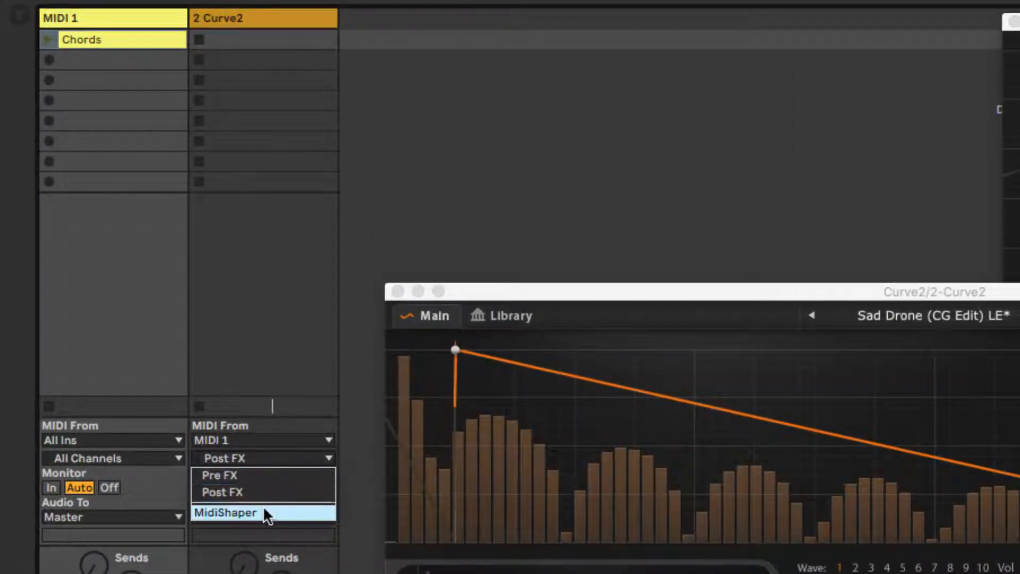
pyautogui.click(224, 513)
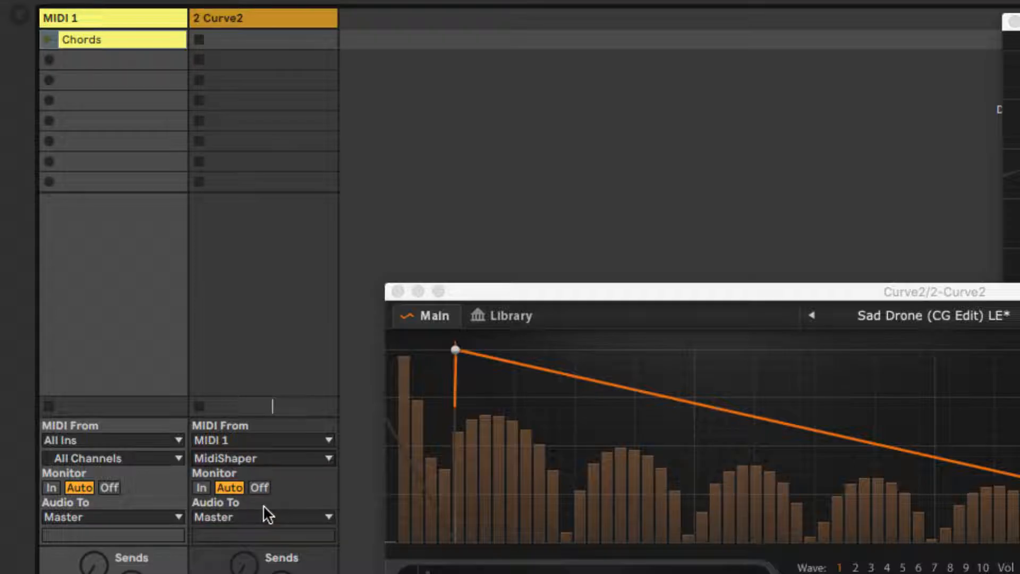
pyautogui.click(203, 487)
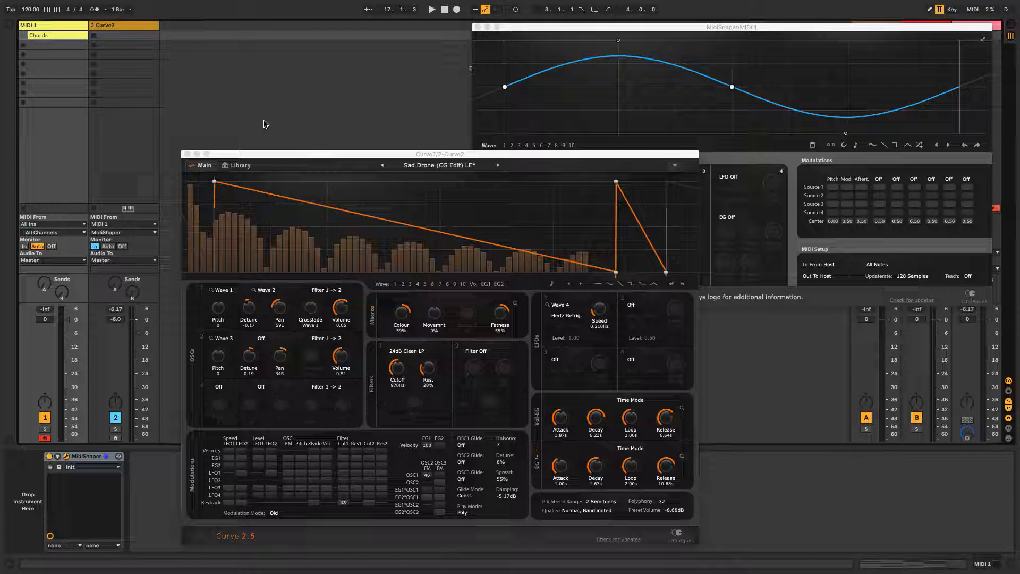
pyautogui.moveTo(168, 62)
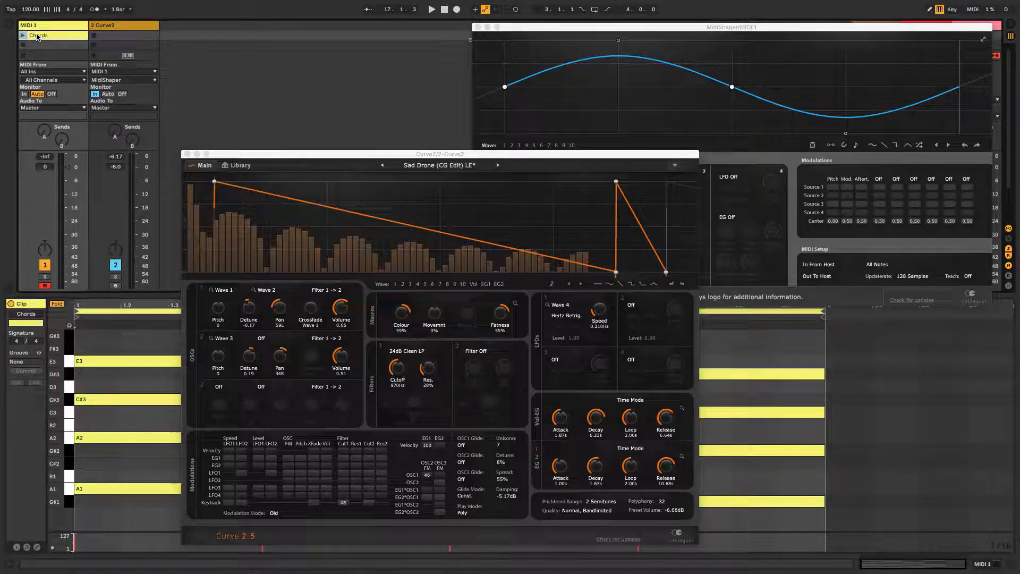
# Step: Switch MidiShaper's Source 1 timing from Hertz Synced to Beat Synced
pyautogui.click(432, 9)
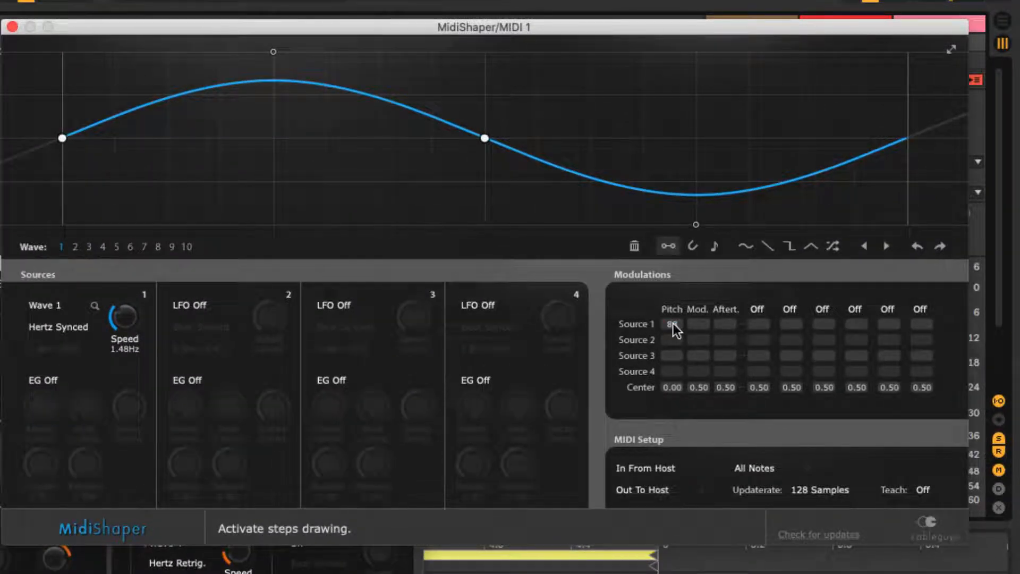
pyautogui.click(58, 327)
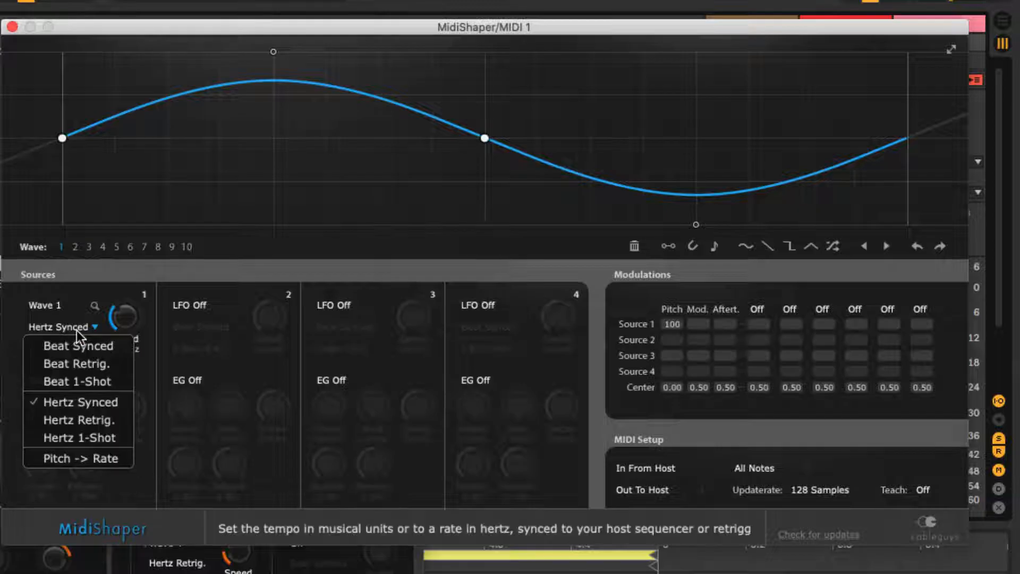
pyautogui.click(76, 345)
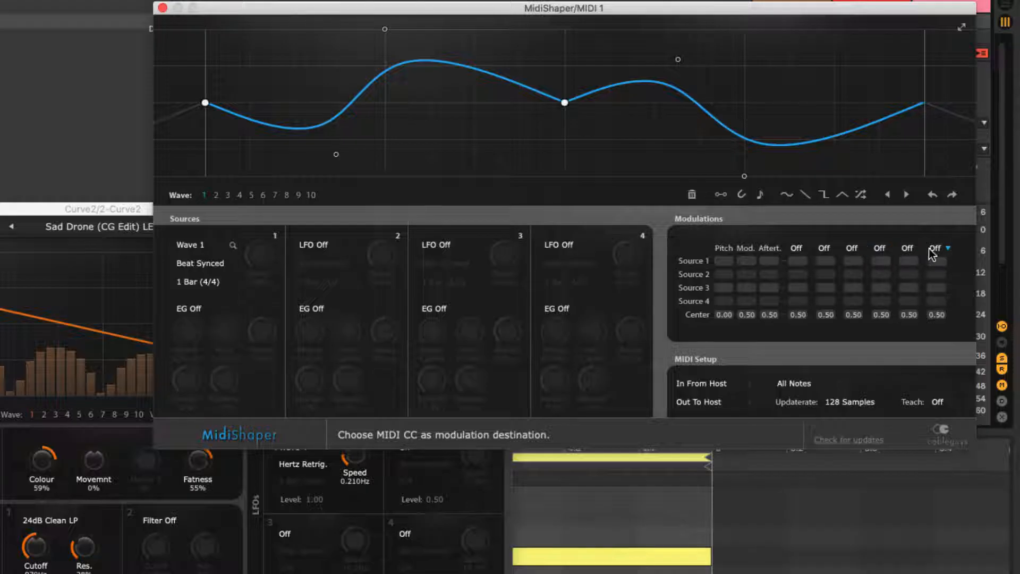
# Step: Browse a MidiShaper modulation column's CC destination list without choosing one
pyautogui.click(936, 249)
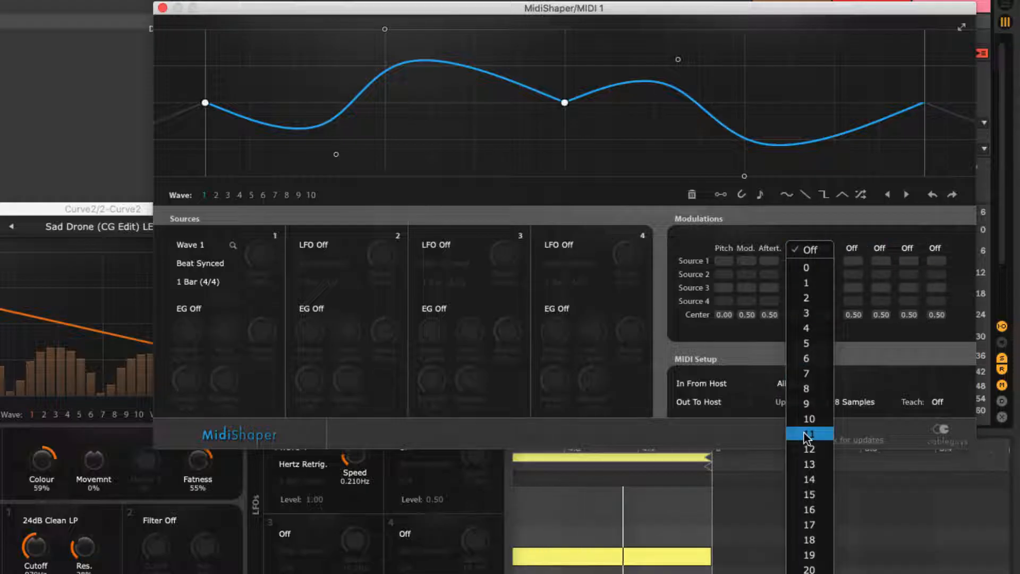
pyautogui.scroll(-3)
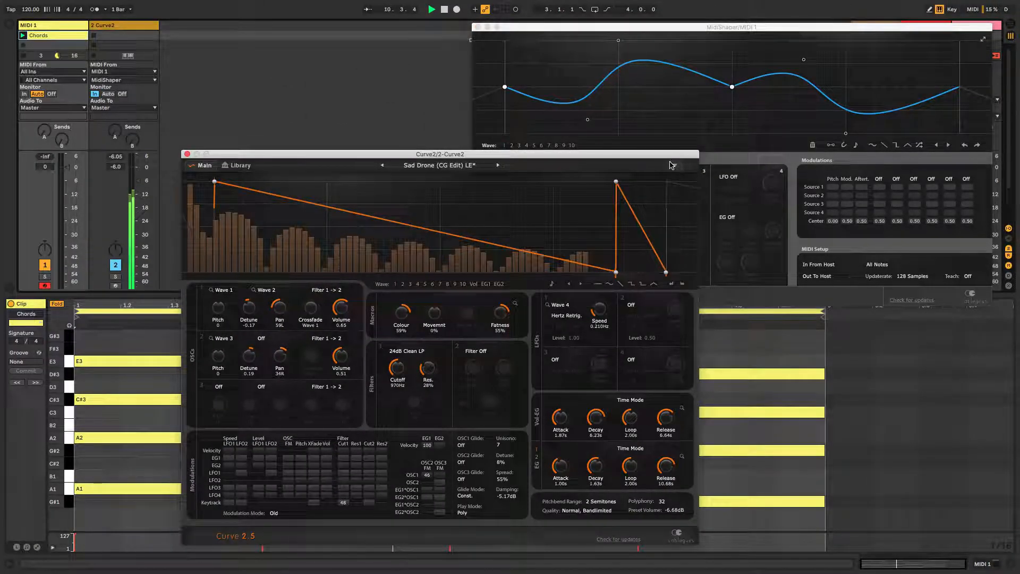
# Step: Show Curve 2's MIDI learn assignments and send a MidiShaper modulation column to CC 11
pyautogui.click(675, 165)
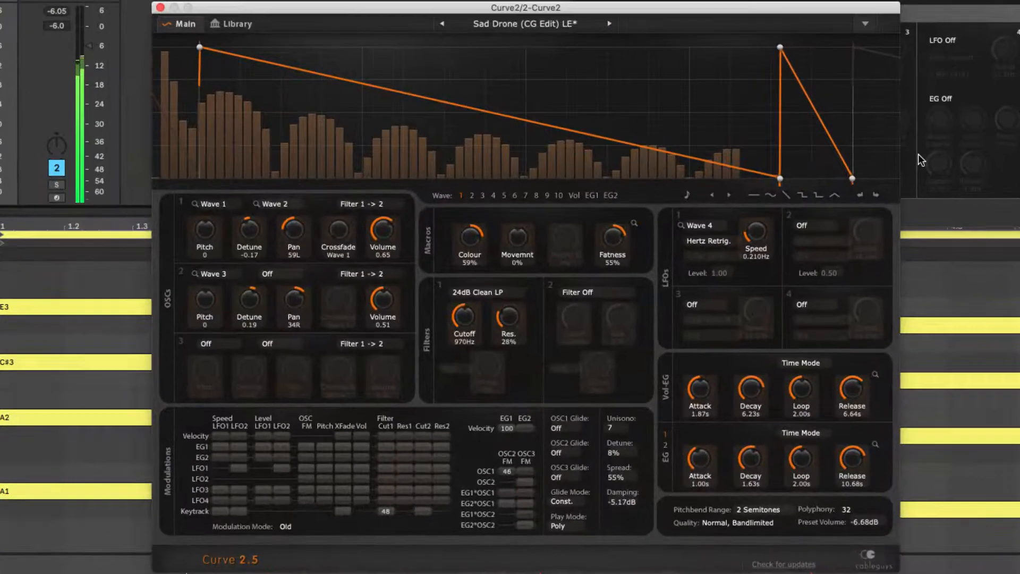
pyautogui.click(464, 322)
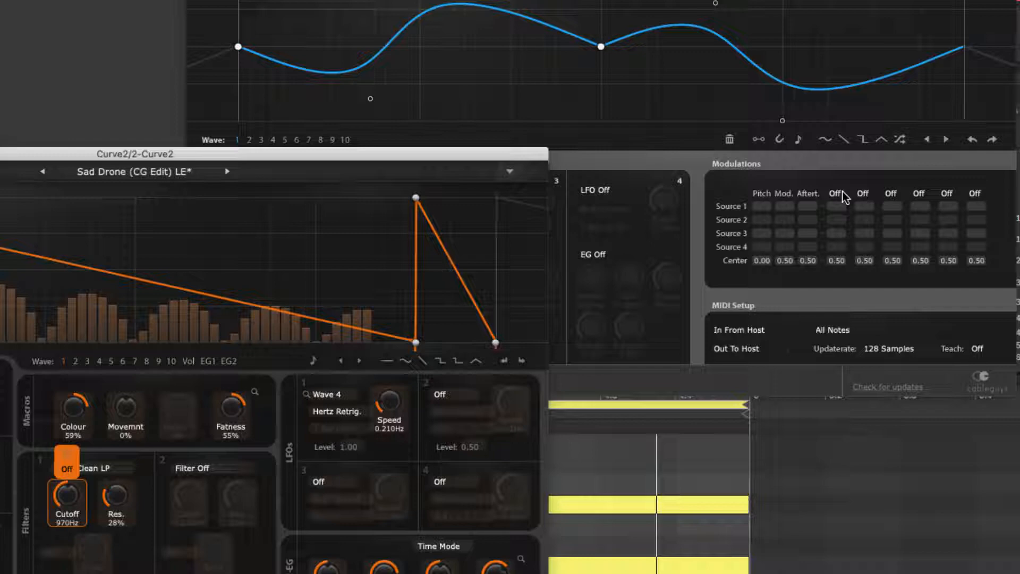
pyautogui.click(841, 194)
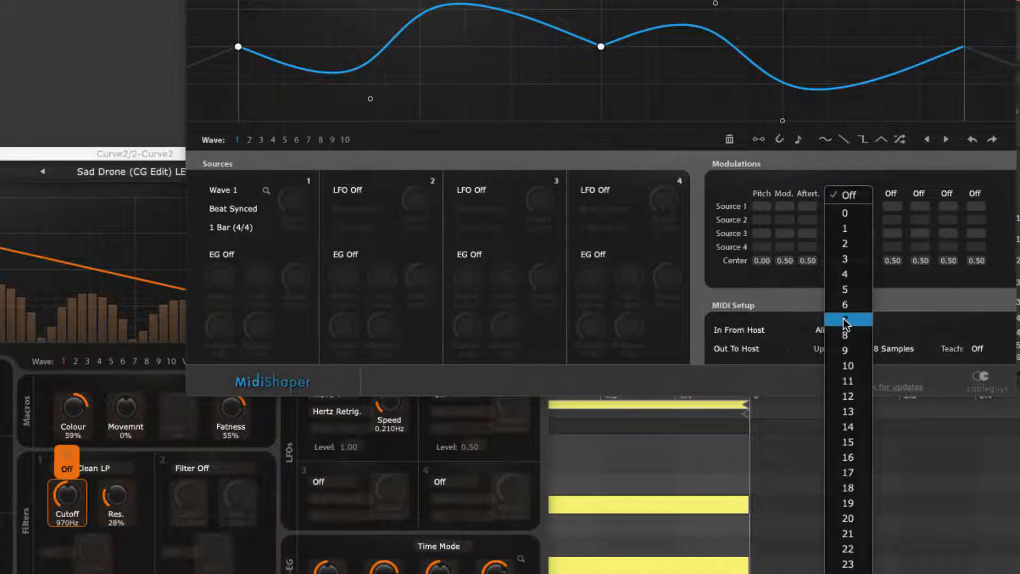
pyautogui.moveTo(848, 381)
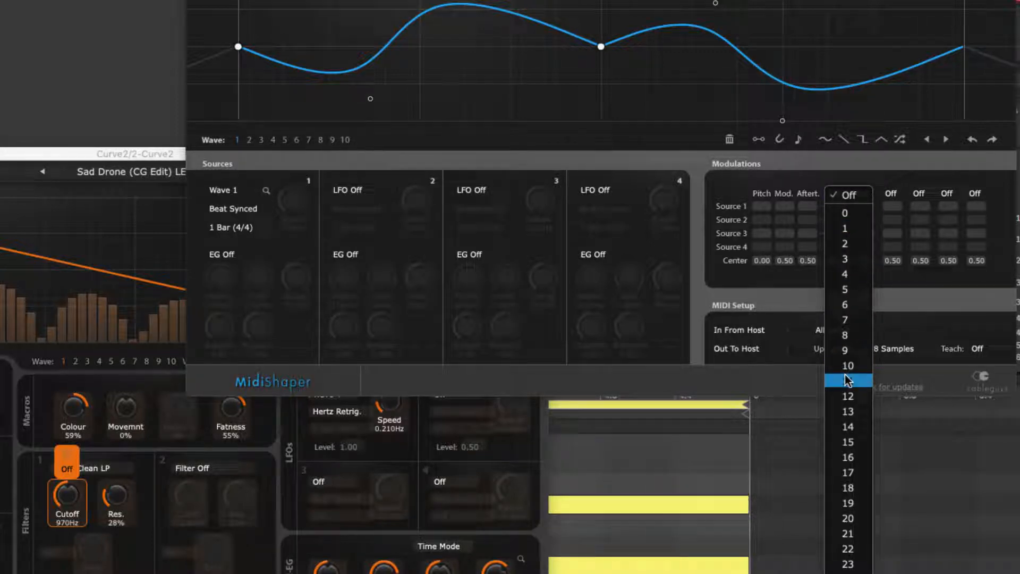
pyautogui.click(847, 381)
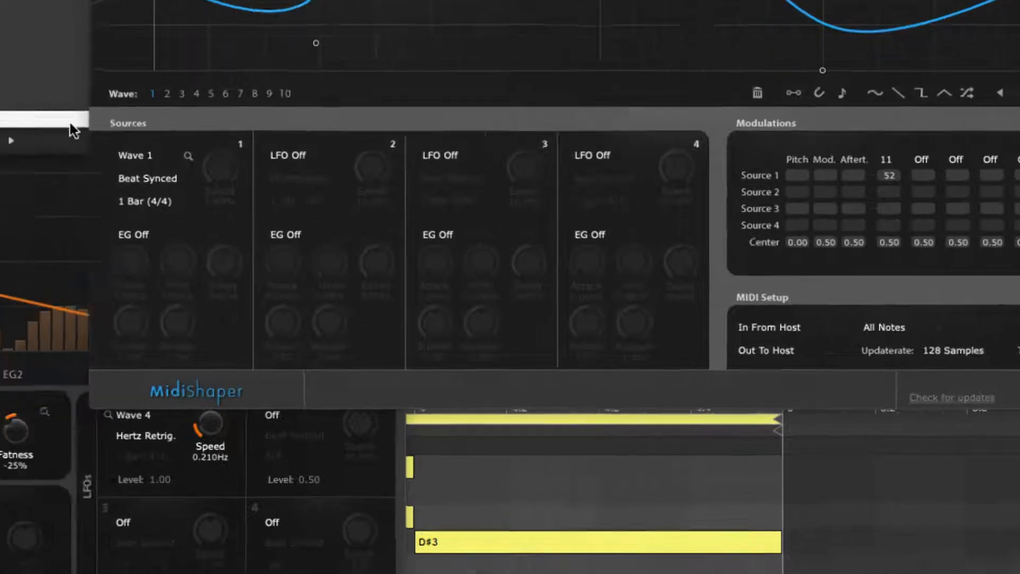
# Step: Show, then hide, Curve 2's MIDI learn labels from its options menu
pyautogui.click(846, 31)
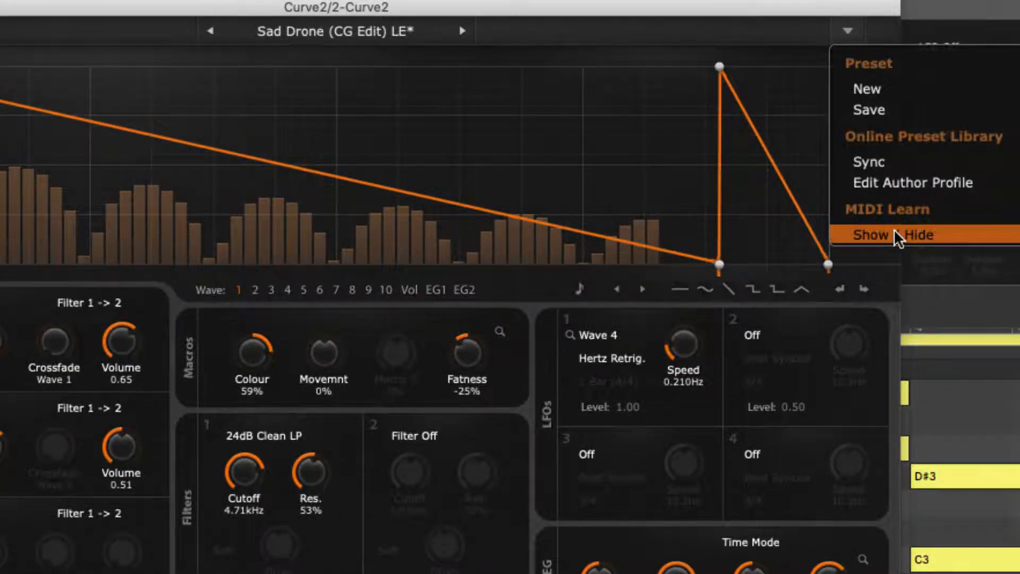
pyautogui.click(890, 235)
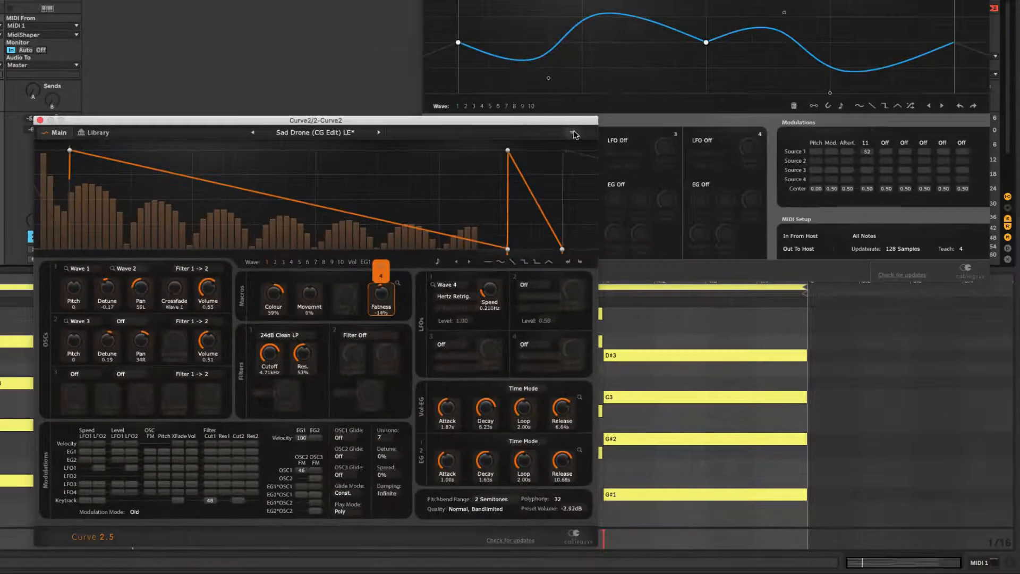
pyautogui.click(574, 132)
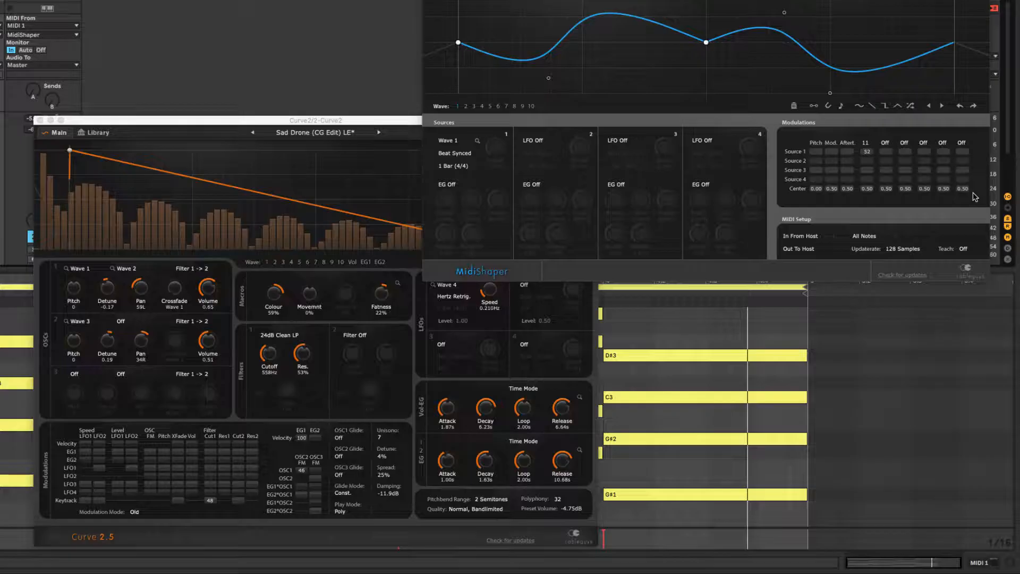
pyautogui.click(883, 143)
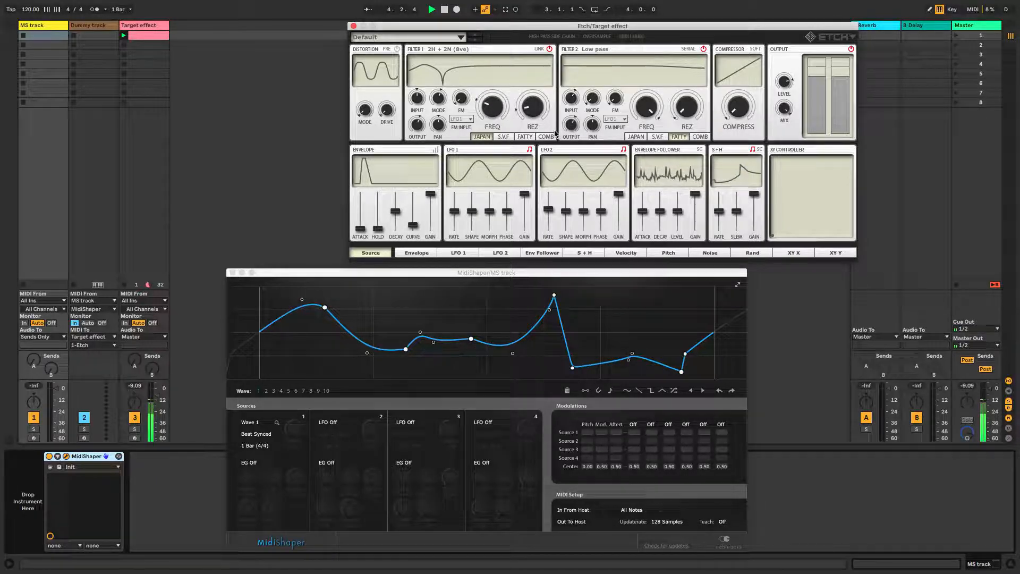
# Step: Select the Dummy track to begin setting up its MIDI routing
pyautogui.click(34, 25)
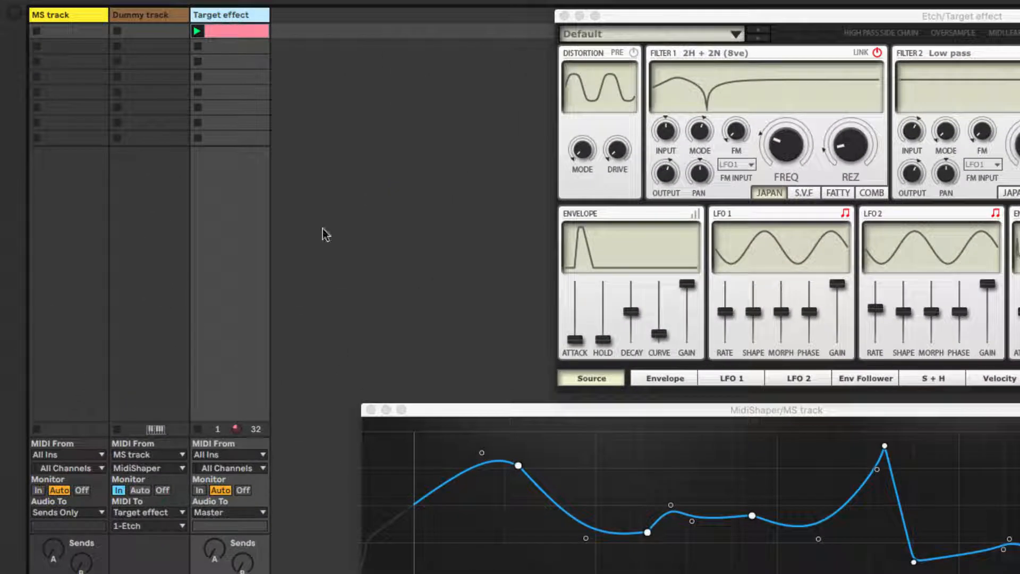
pyautogui.moveTo(253, 166)
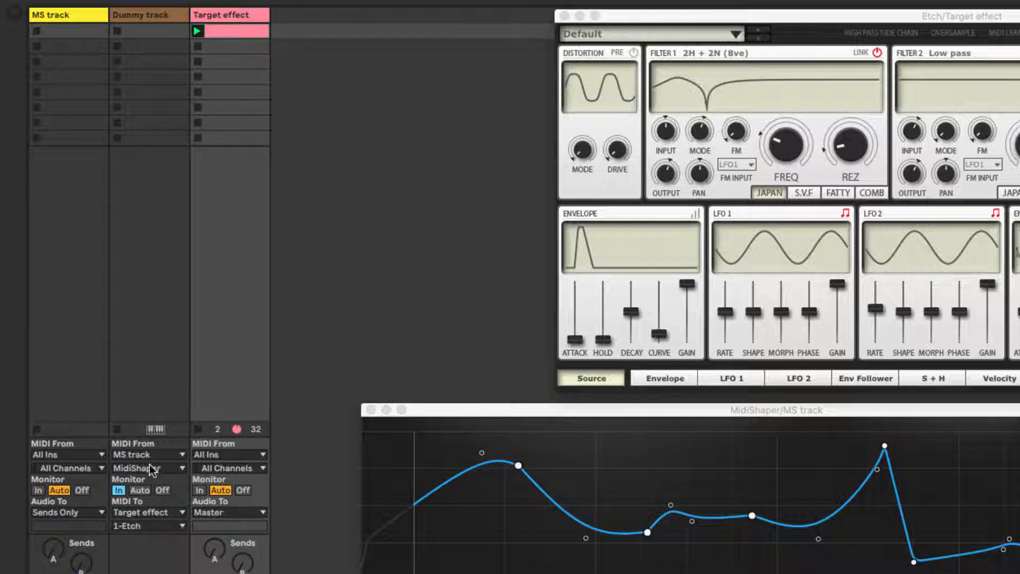
pyautogui.moveTo(151, 536)
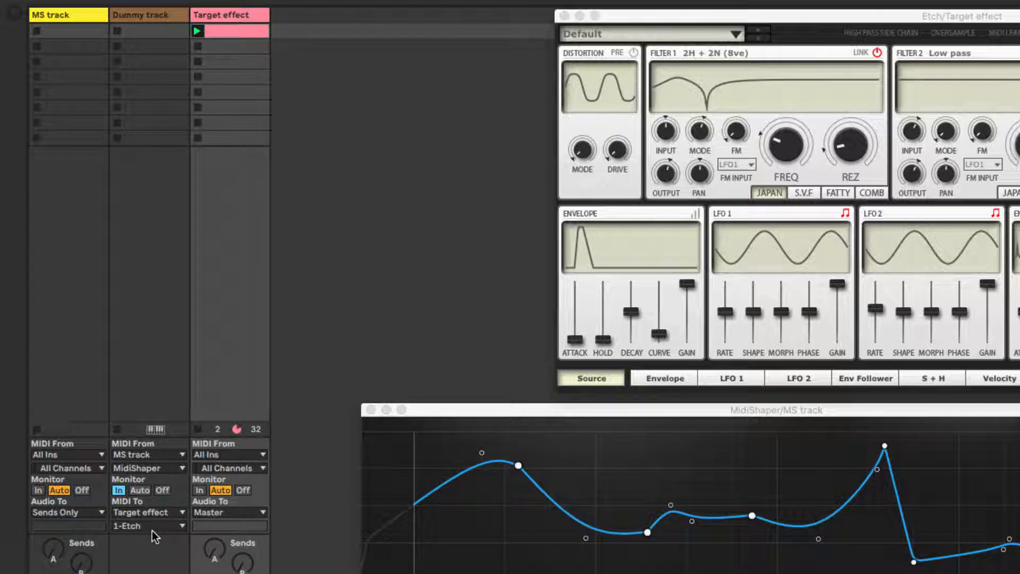